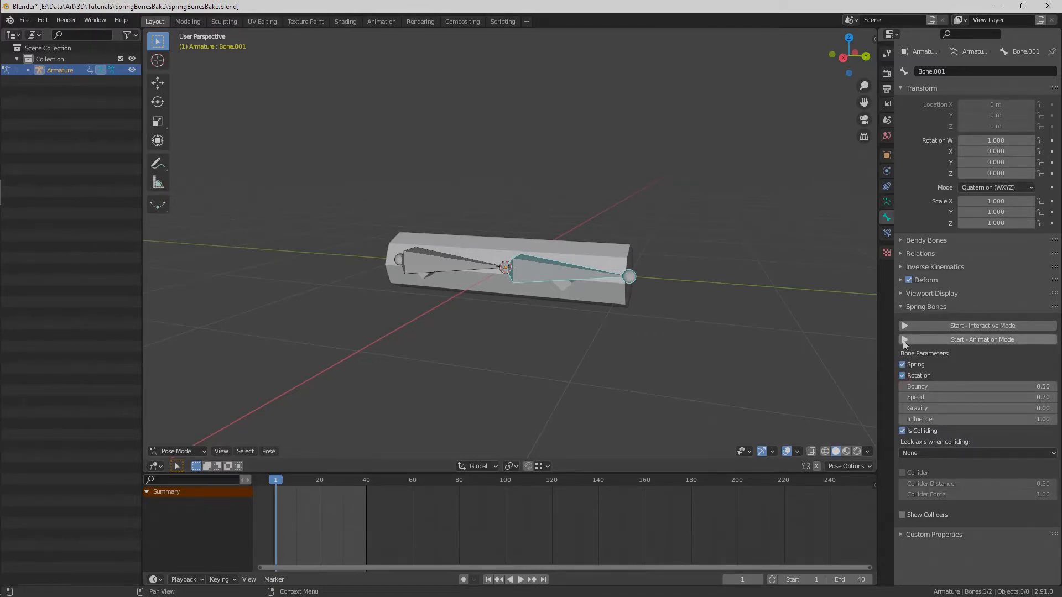
# Start the spring-bone simulation in Animation Mode and briefly play the timeline to see the jiggle.
pyautogui.click(981, 340)
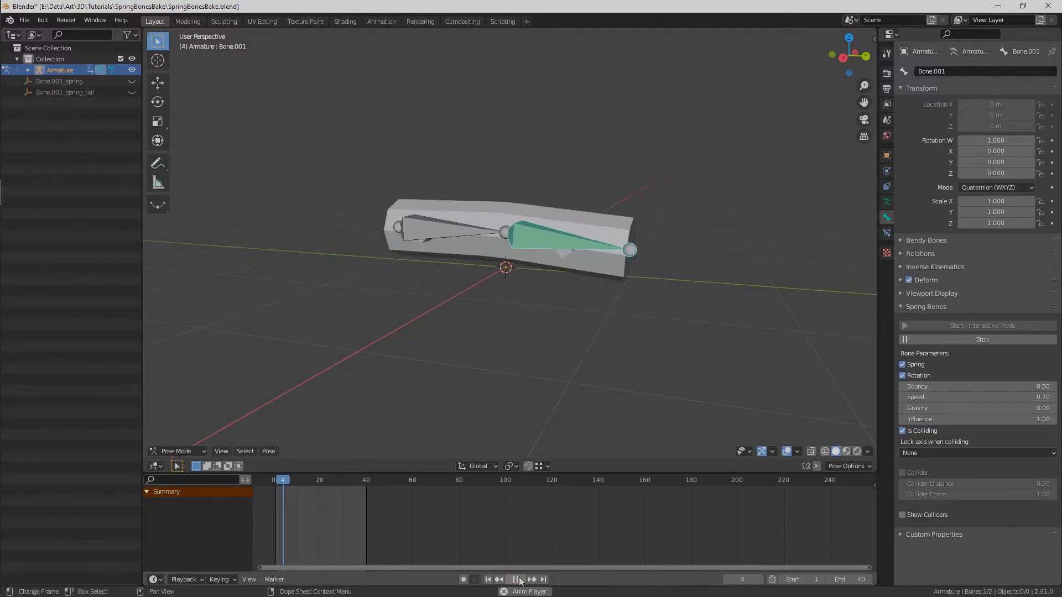
pyautogui.click(510, 579)
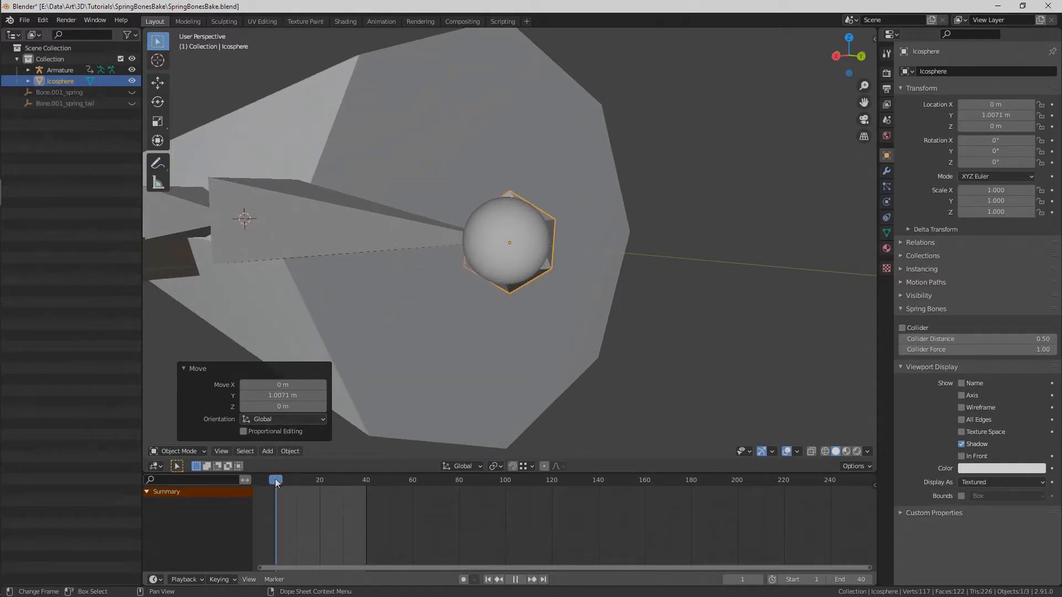
# Parent the icosphere to the spring bone (Ctrl+P > Bone) and play back to confirm it bounces along.
pyautogui.click(488, 579)
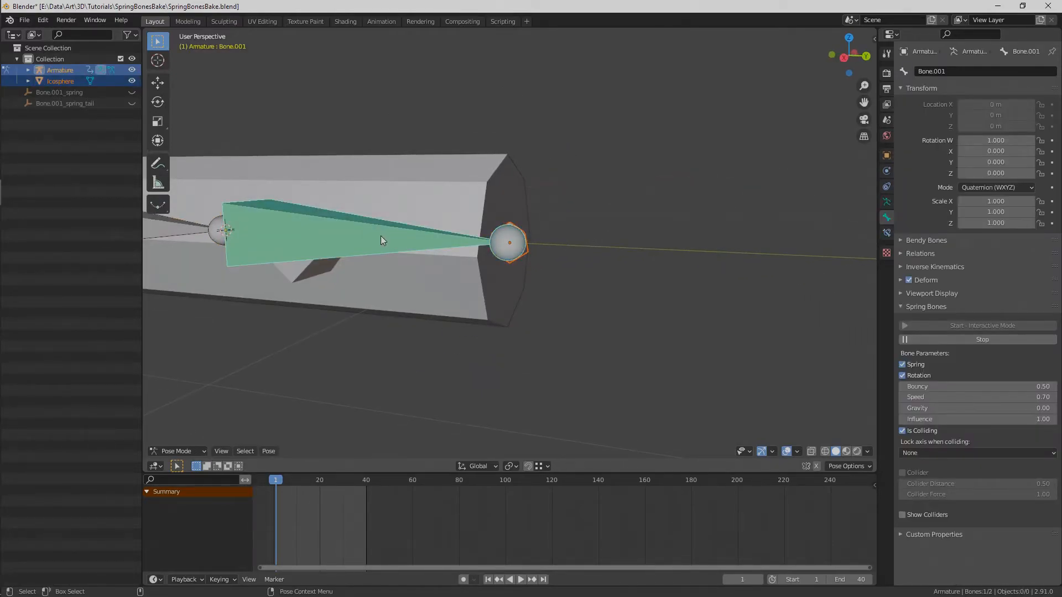
pyautogui.press('ctrl+p')
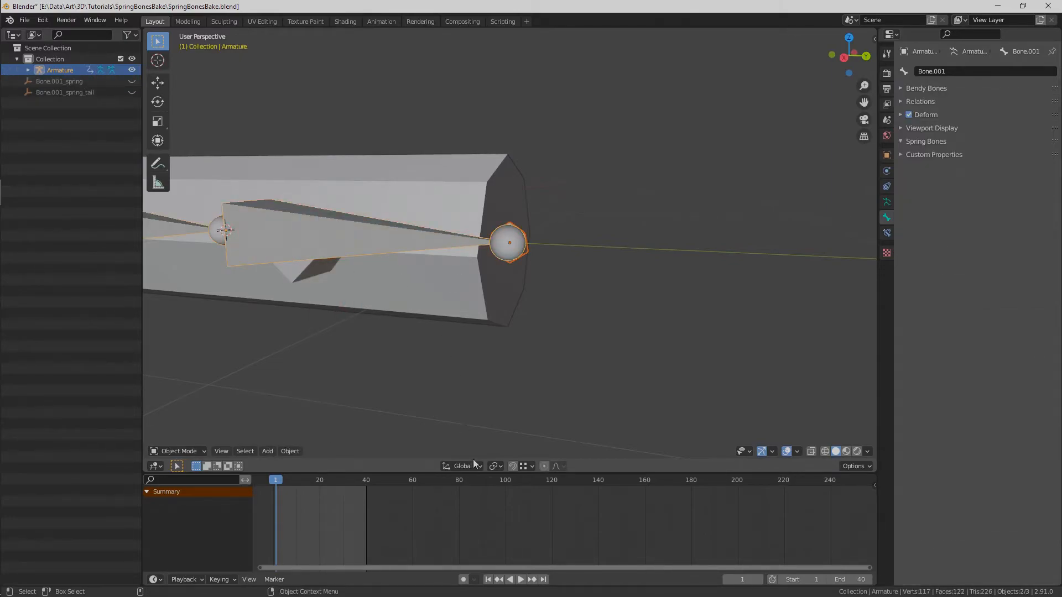
pyautogui.click(520, 578)
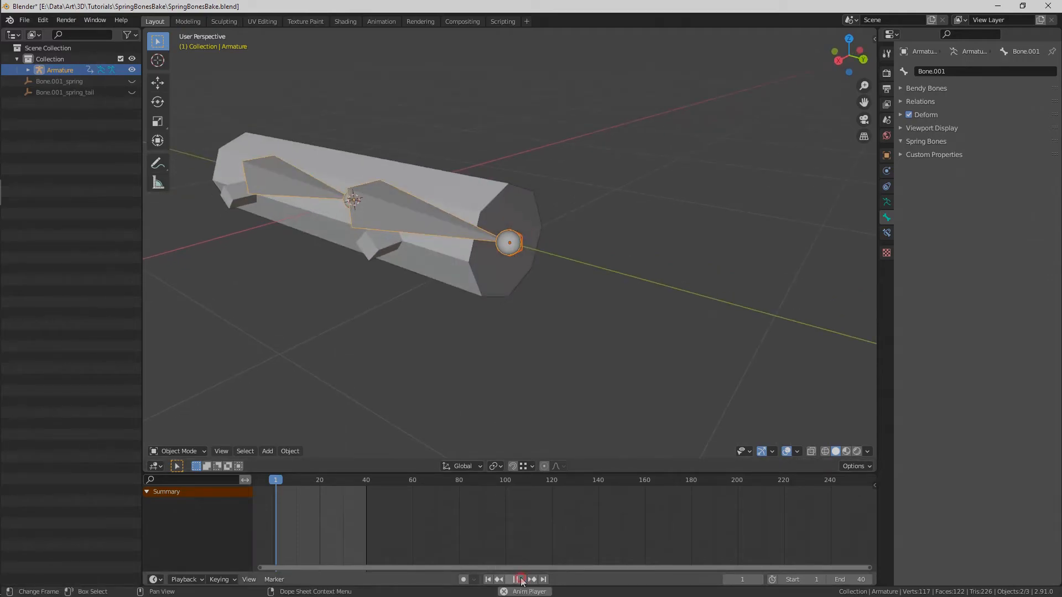
pyautogui.click(513, 579)
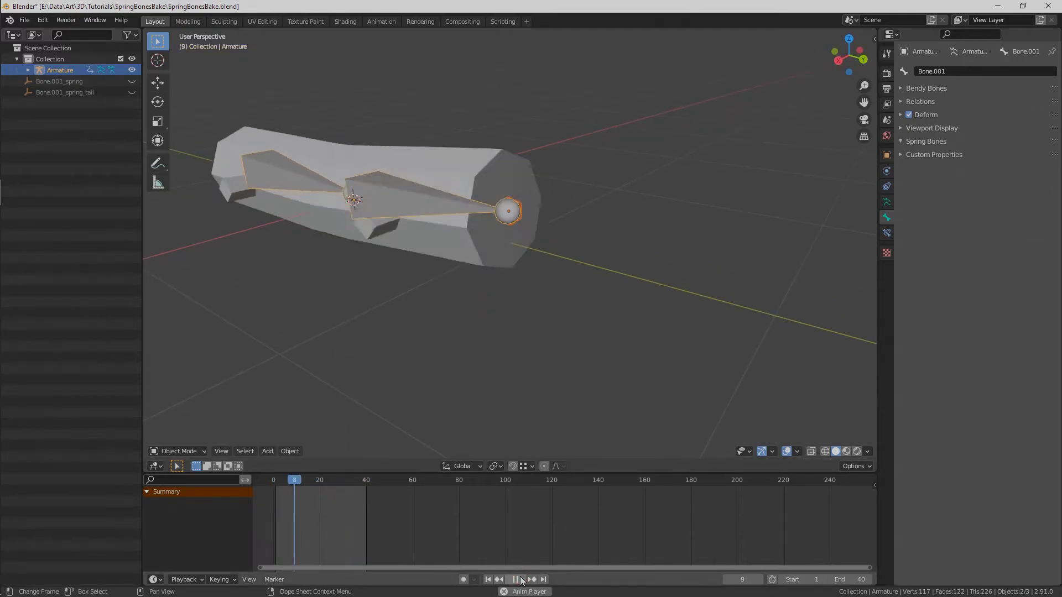
pyautogui.click(514, 579)
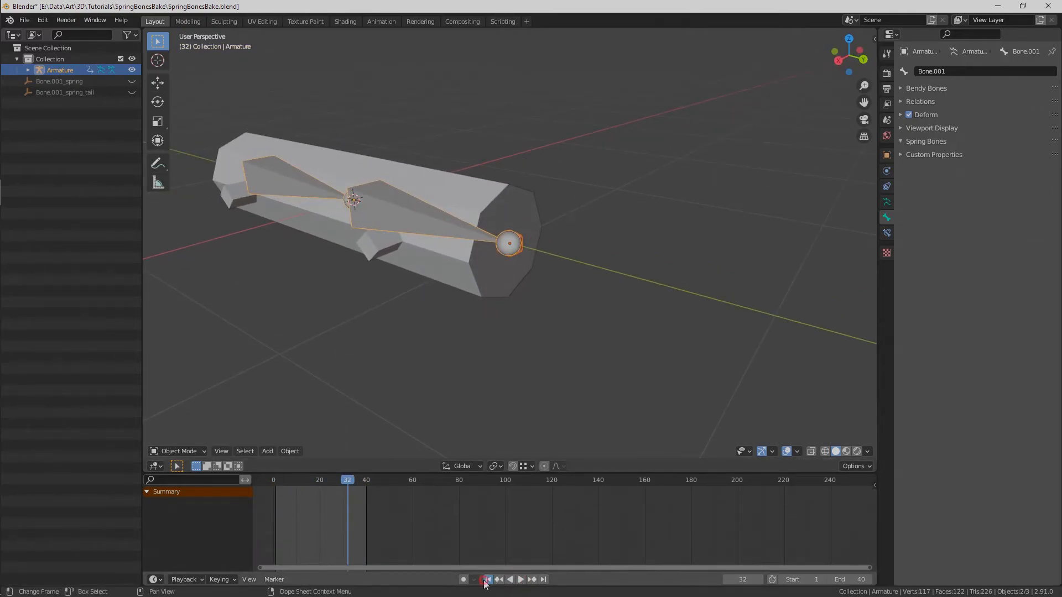
# Bake the icosphere's motion to object keyframes over frames 1–40 with Clear Parents enabled.
pyautogui.click(487, 578)
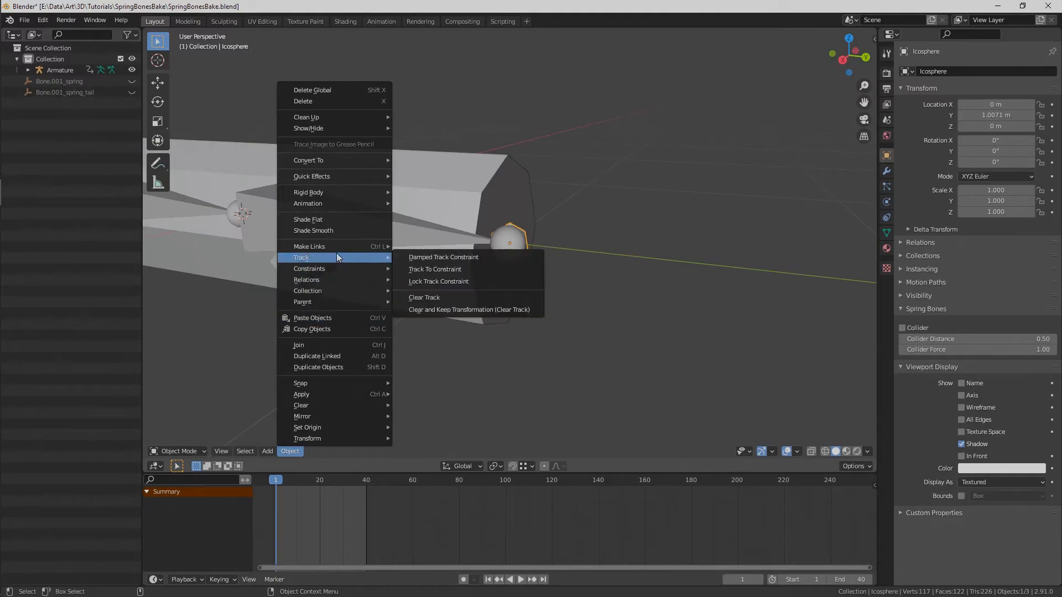
pyautogui.moveTo(308, 203)
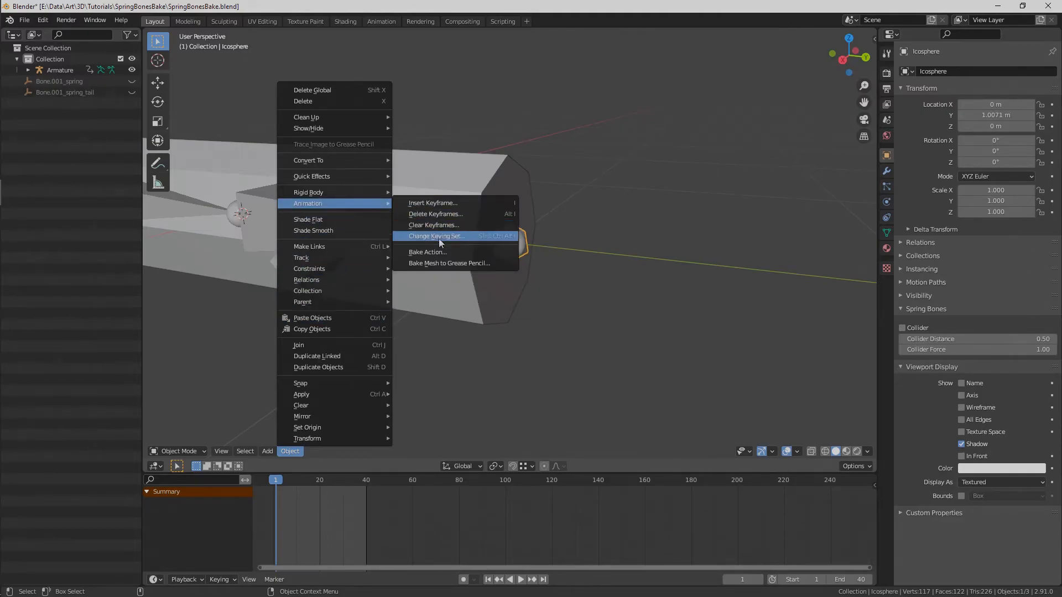
pyautogui.click(427, 252)
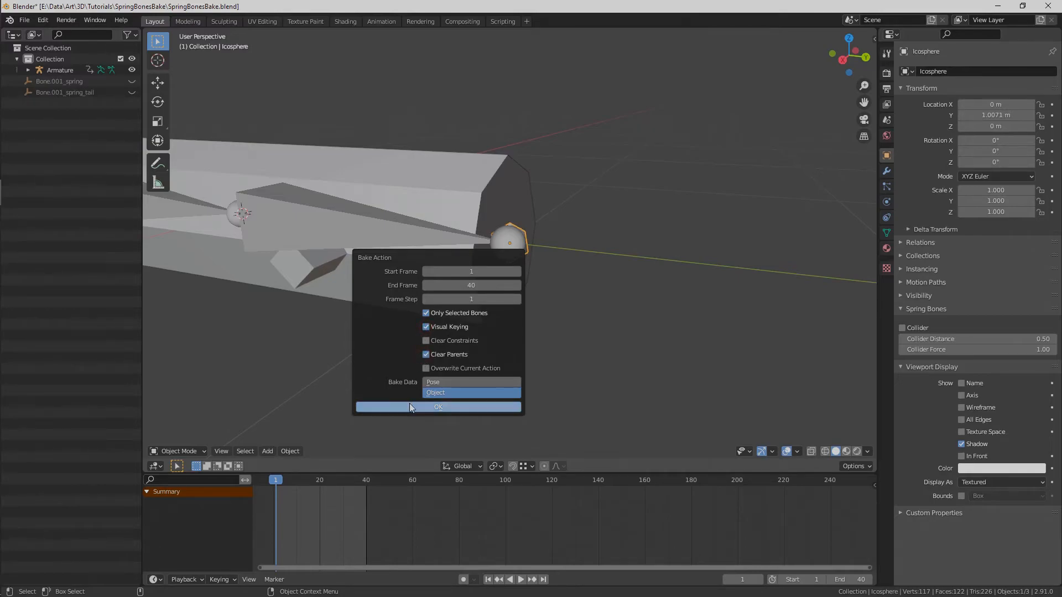
pyautogui.click(438, 406)
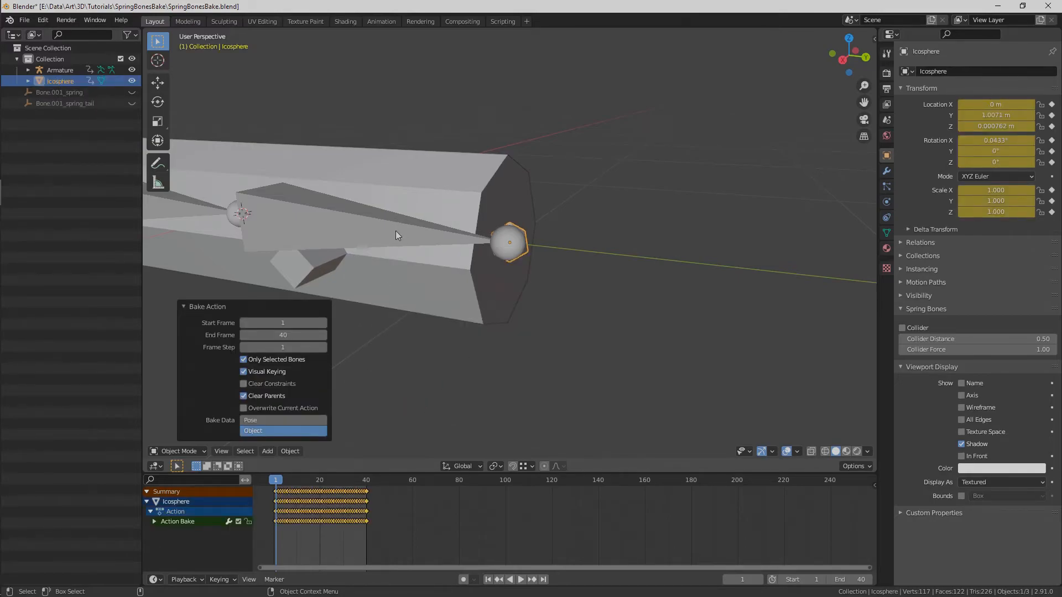
# Add an Inverse Kinematics bone constraint targeting the icosphere, chain length 1, and play to verify.
pyautogui.click(60, 70)
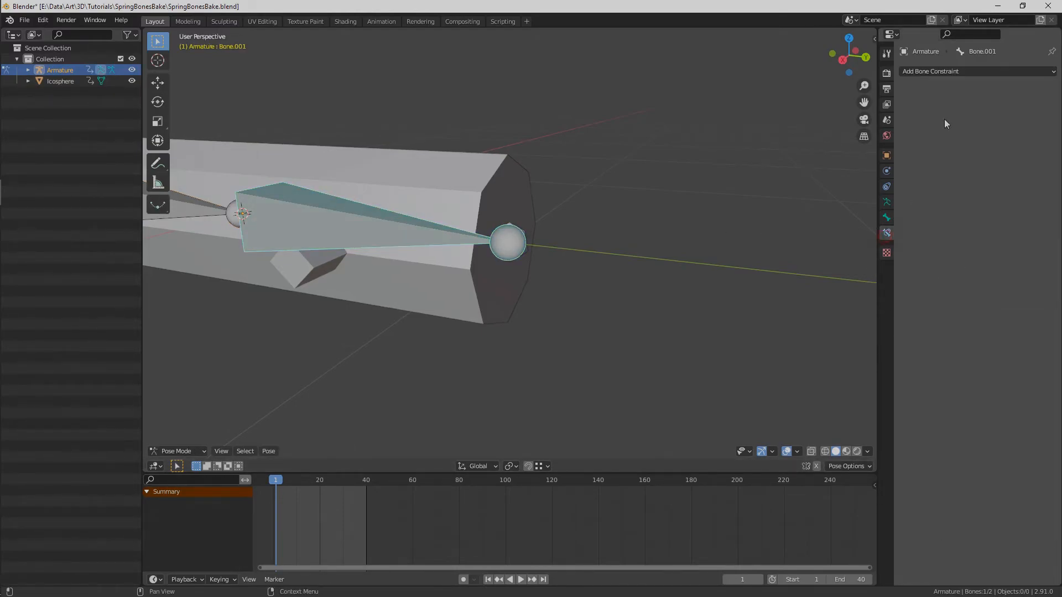
pyautogui.click(978, 71)
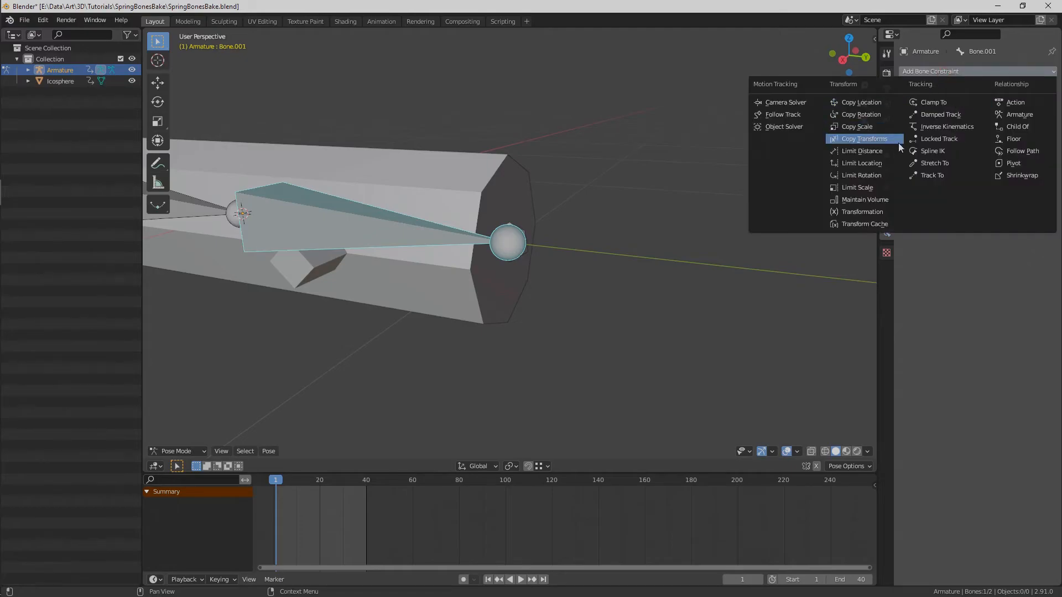
pyautogui.click(948, 126)
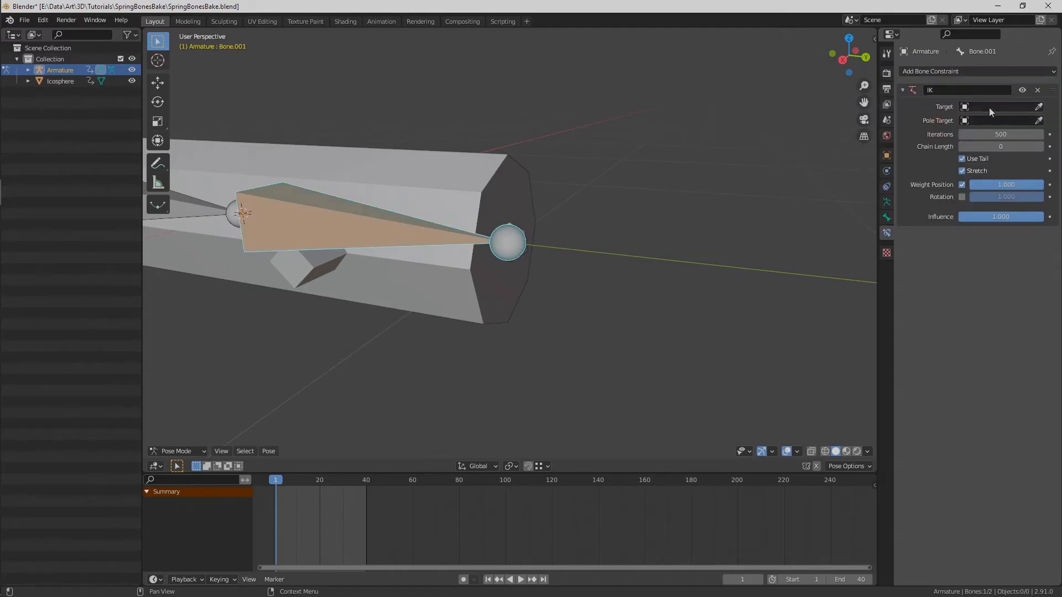
pyautogui.click(999, 107)
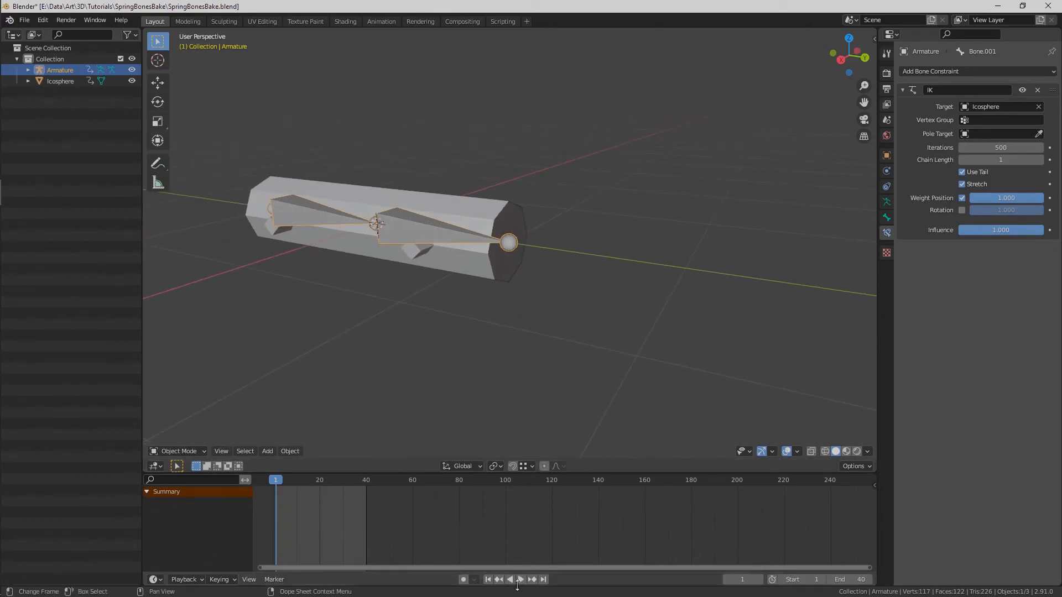
pyautogui.click(521, 579)
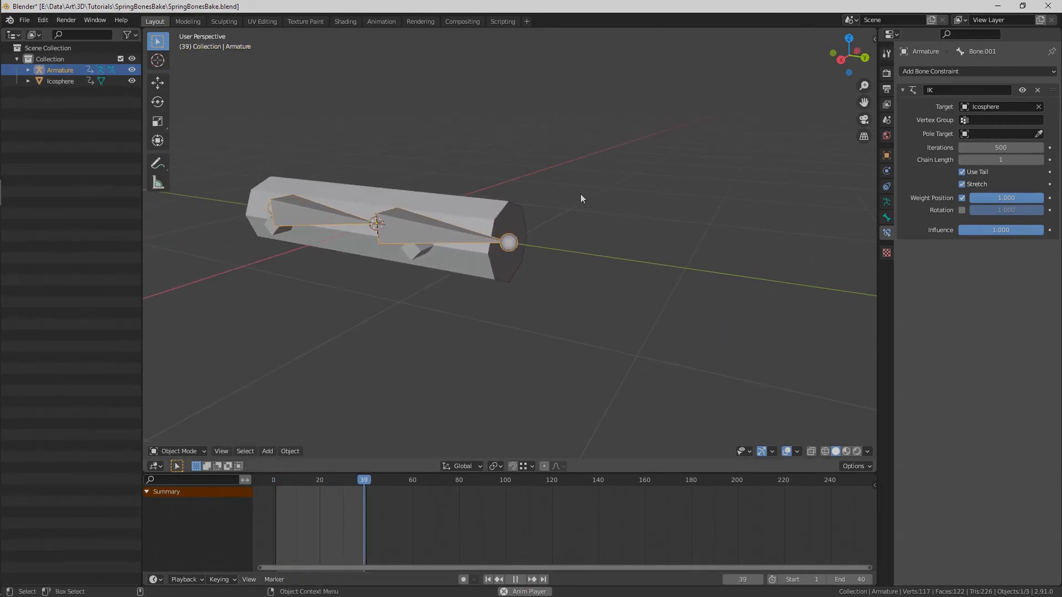